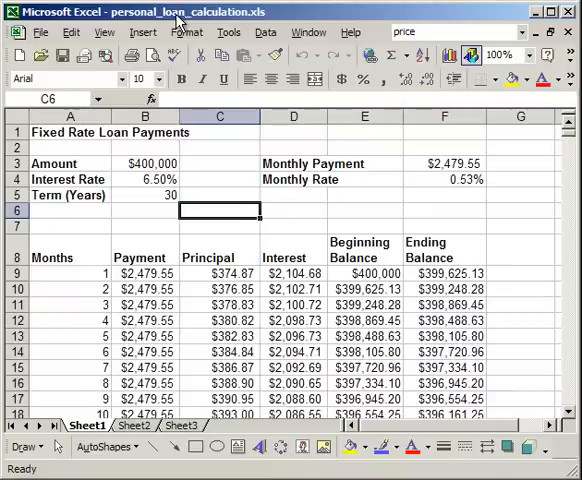
mouse_move(145, 162)
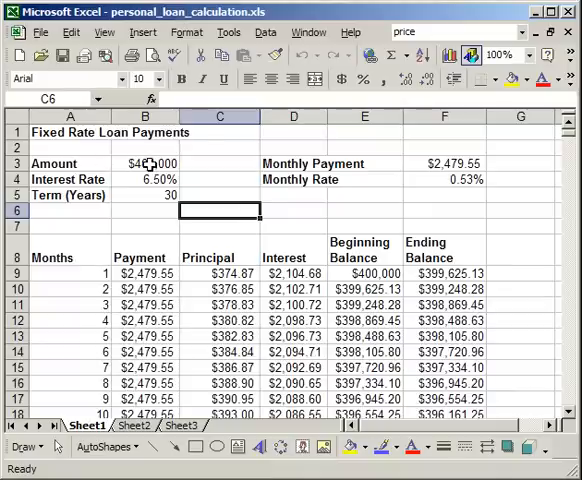
Review the interest rate and term inputs and the monthly payment and rate formulas.
click(145, 163)
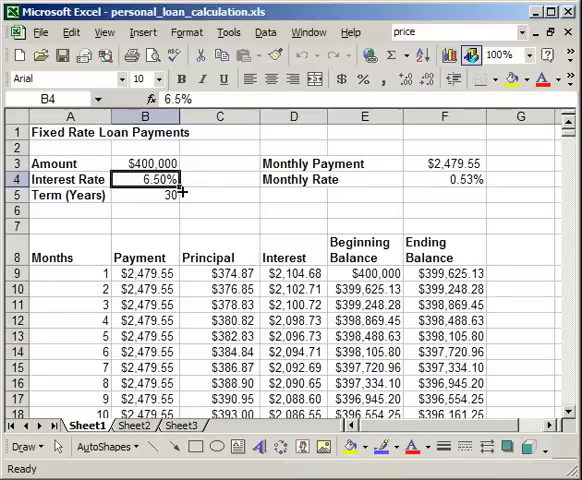
click(145, 195)
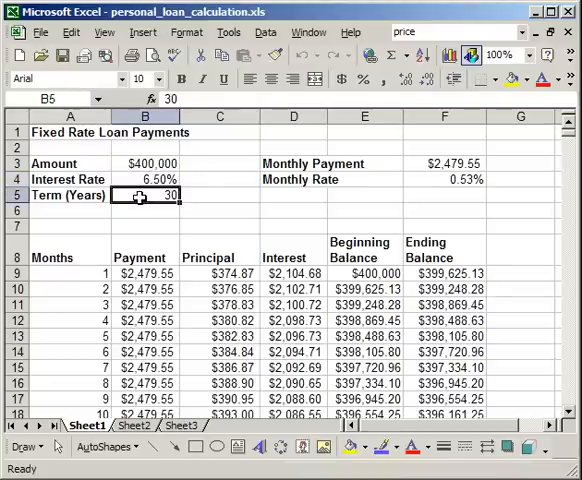
mouse_move(316, 192)
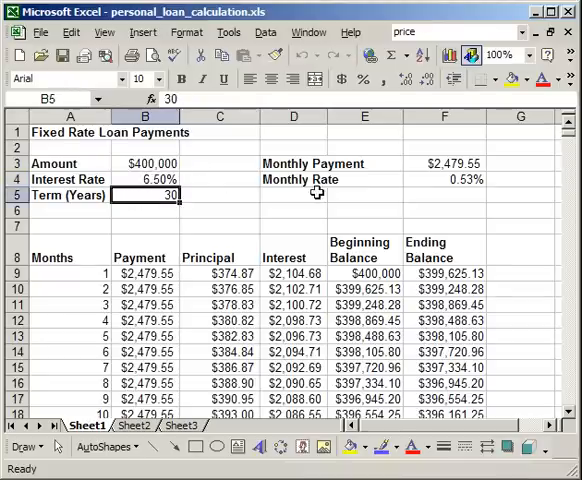
click(444, 163)
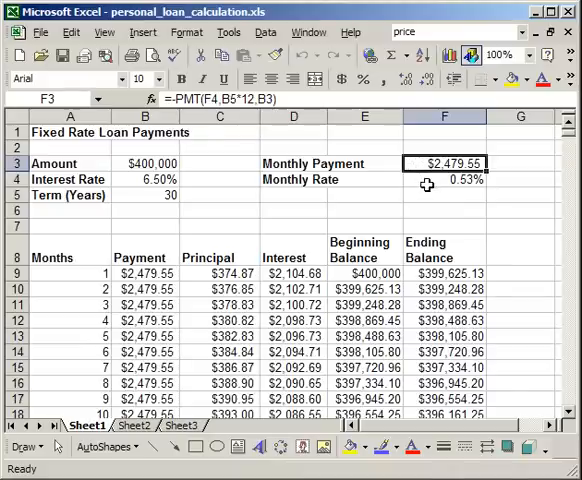
click(444, 179)
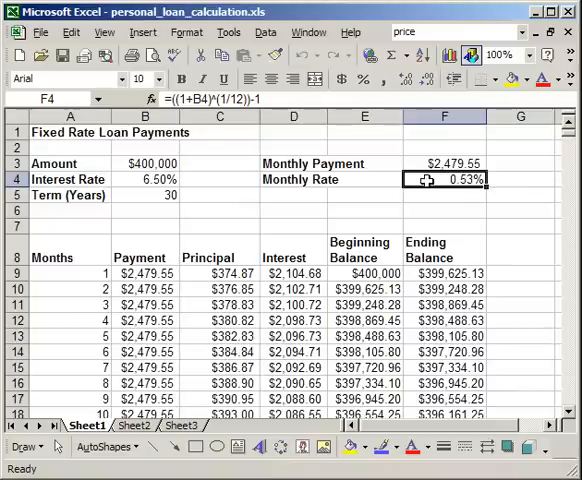
mouse_move(100, 276)
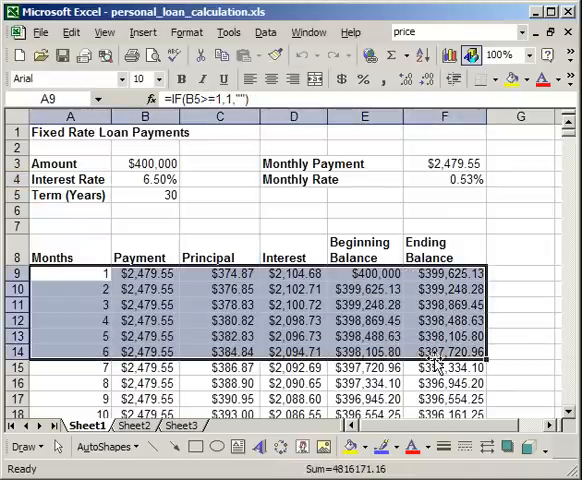
Review the row 9 schedule formulas: month, payment, interest, beginning and ending balance.
click(79, 272)
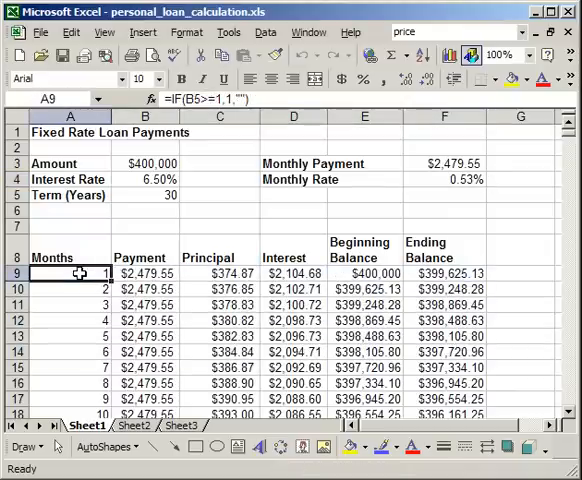
click(143, 272)
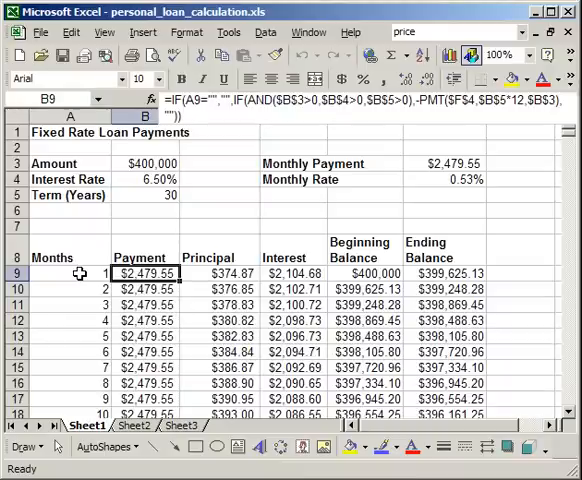
click(293, 273)
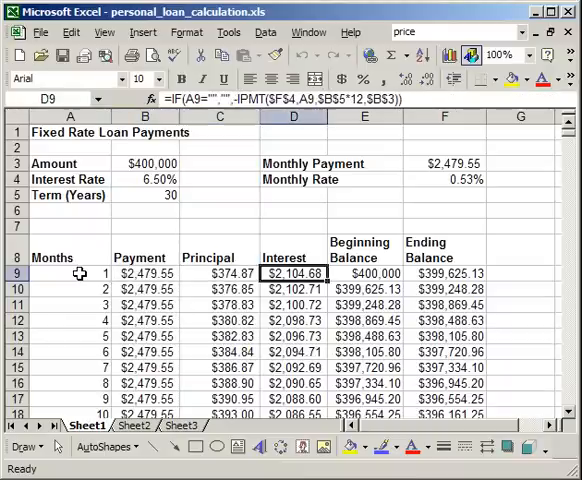
click(364, 273)
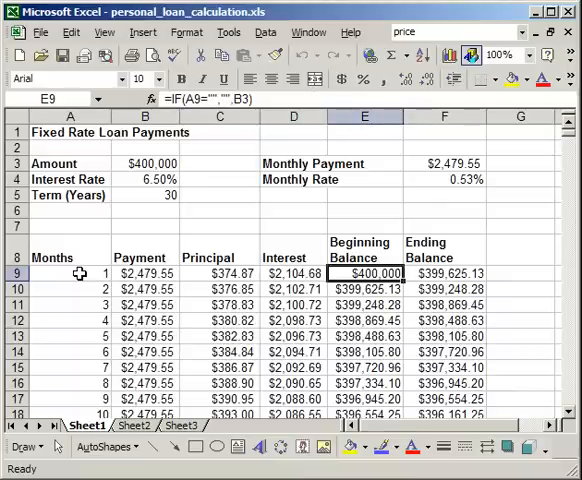
click(443, 273)
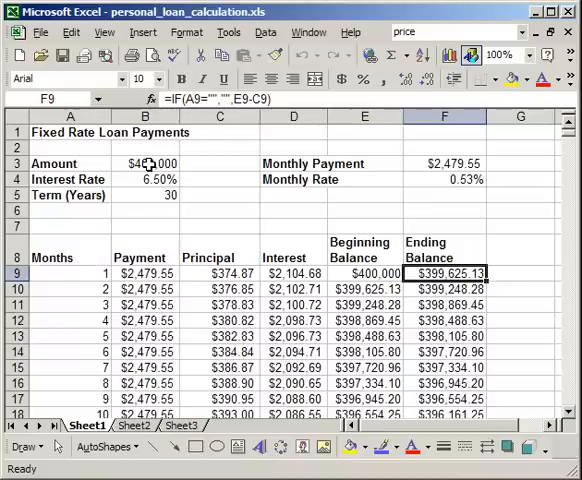
Enter $250,000 as the loan amount, then recheck the rate and term inputs.
click(145, 162)
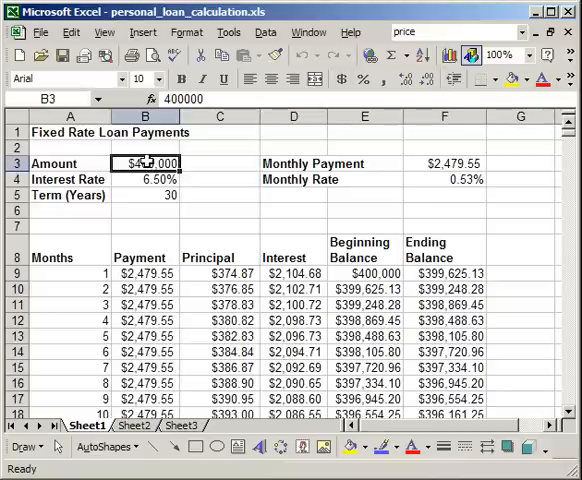
text(2500)
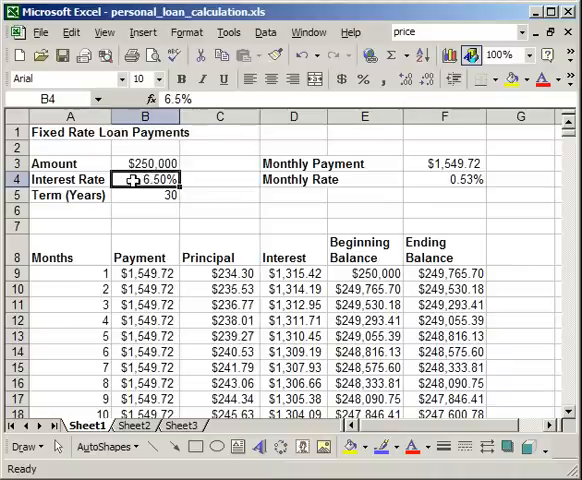
click(146, 163)
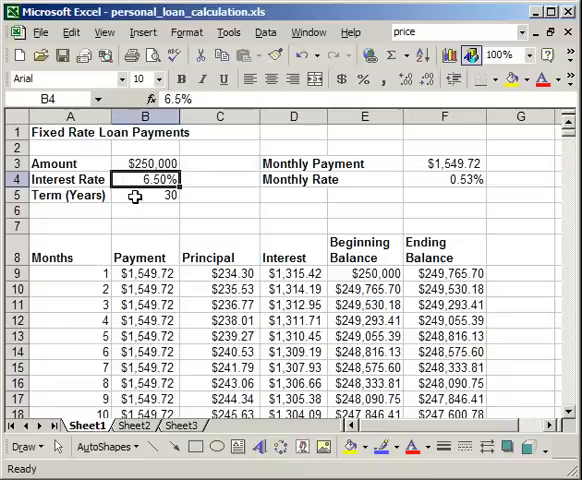
click(145, 195)
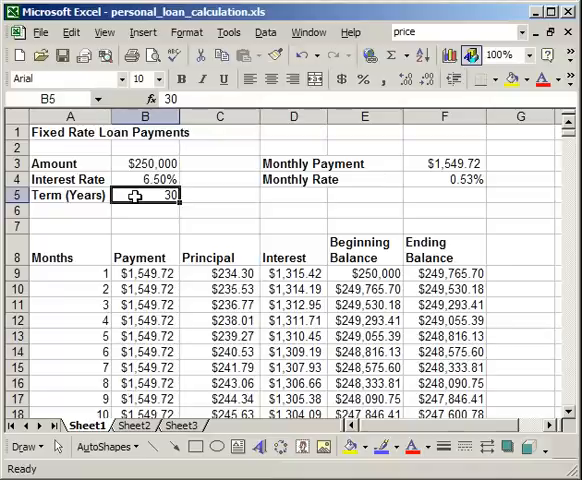
click(70, 179)
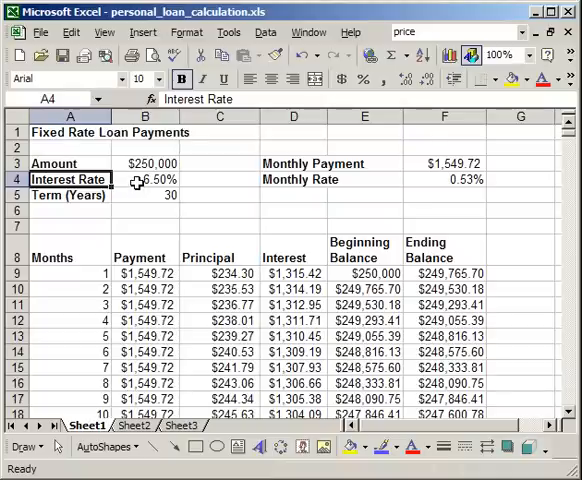
click(143, 179)
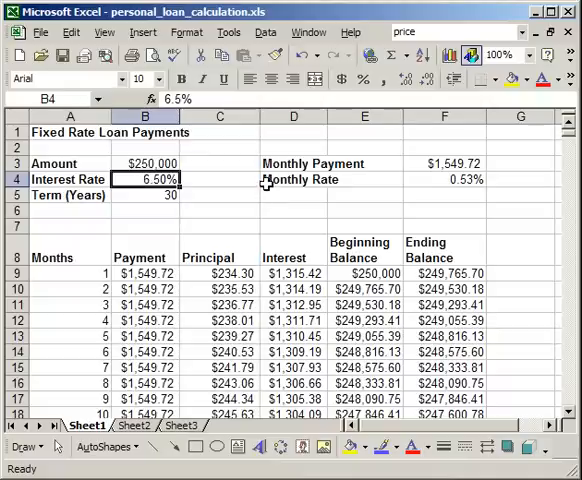
mouse_move(265, 180)
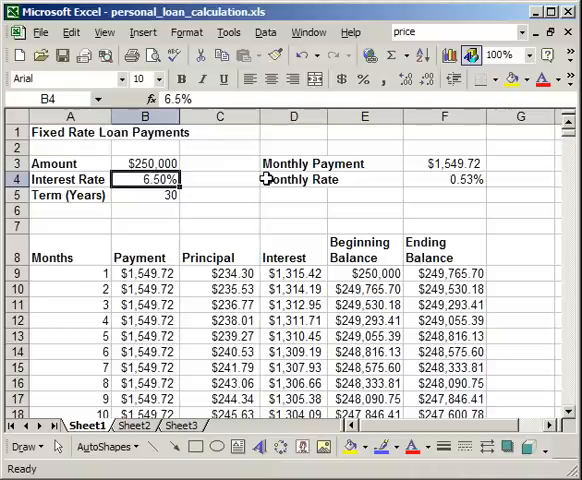
mouse_move(447, 182)
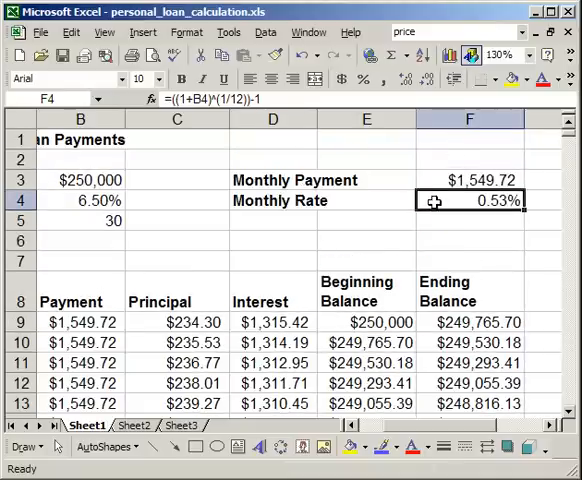
double_click(468, 200)
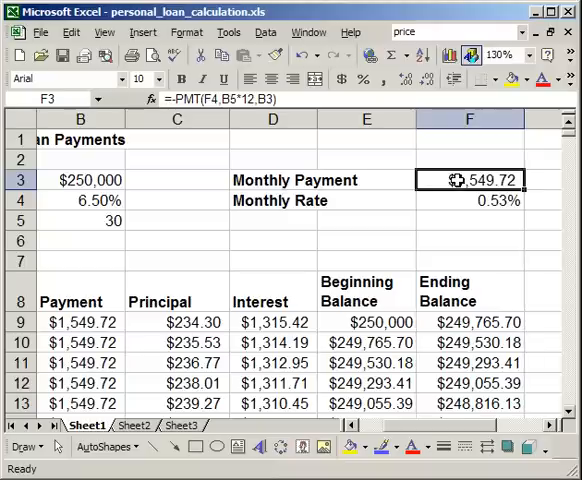
Enter =PMT in F2 using rate F4, term B5*12 and loan amount B3.
double_click(477, 180)
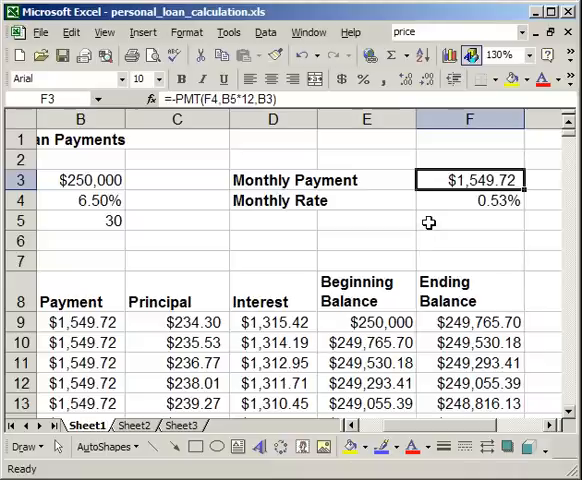
click(470, 159)
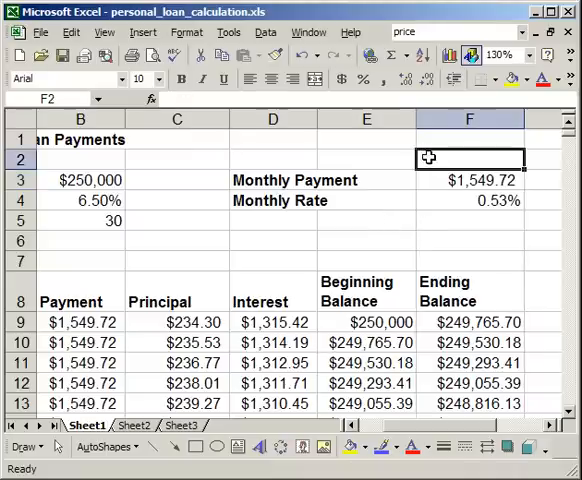
text(=)
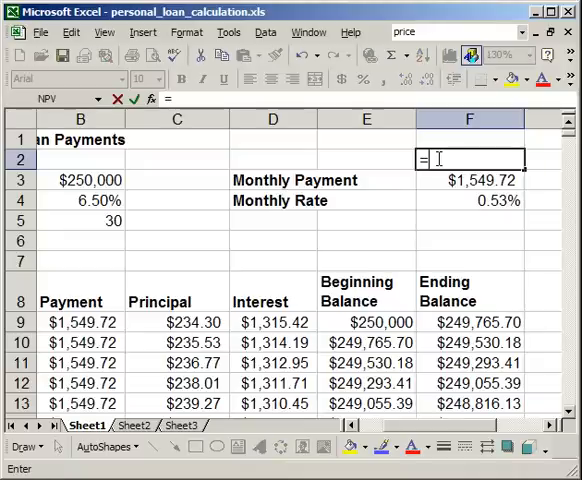
text(pmt)
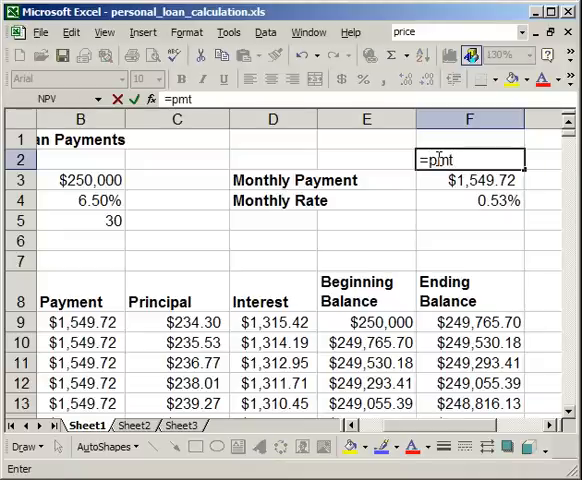
text(()
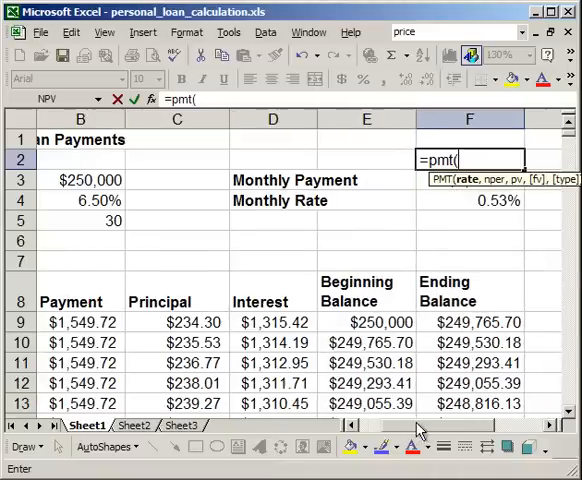
mouse_move(426, 300)
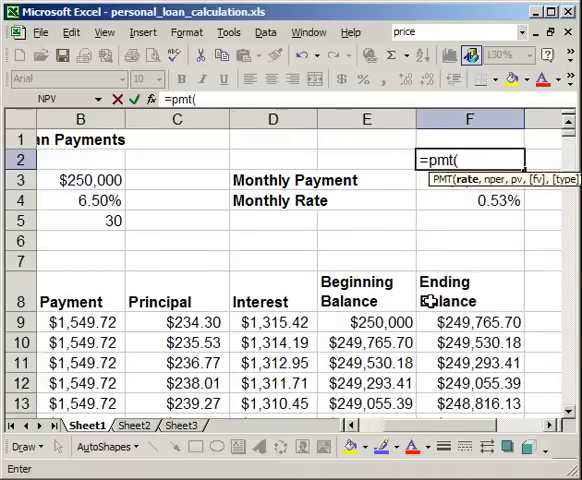
click(468, 200)
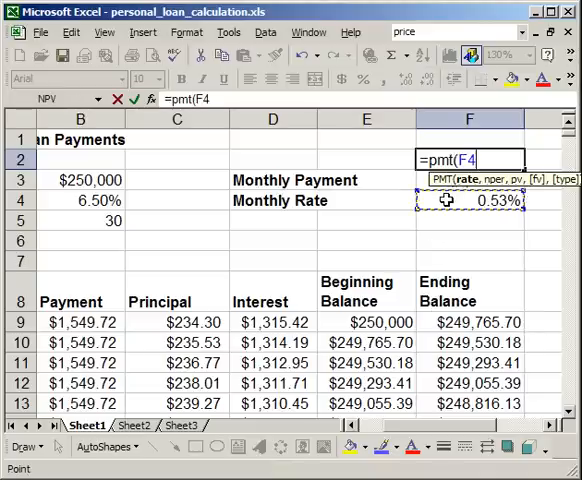
text(,B5)
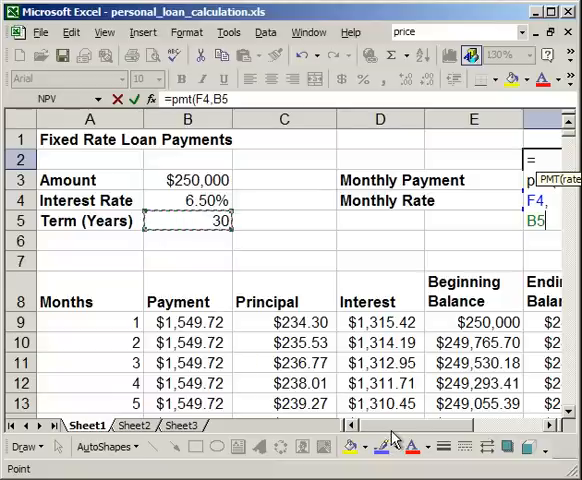
scroll(right, 3)
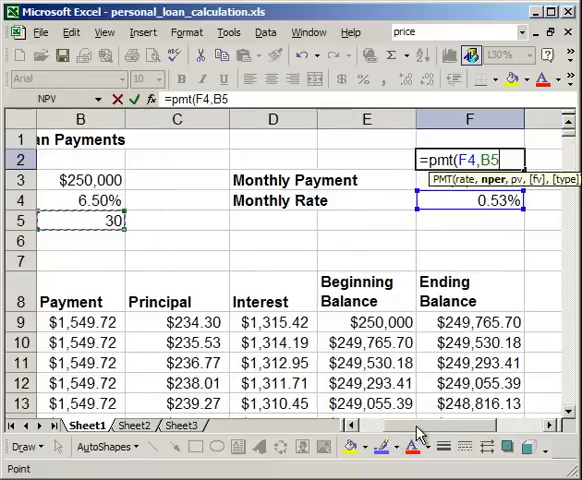
text(*1)
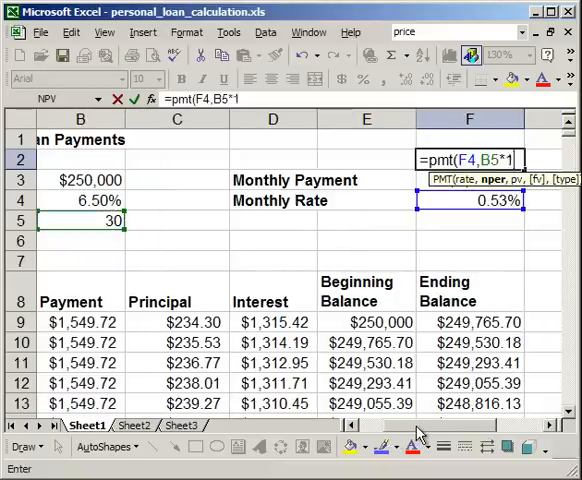
text(2)
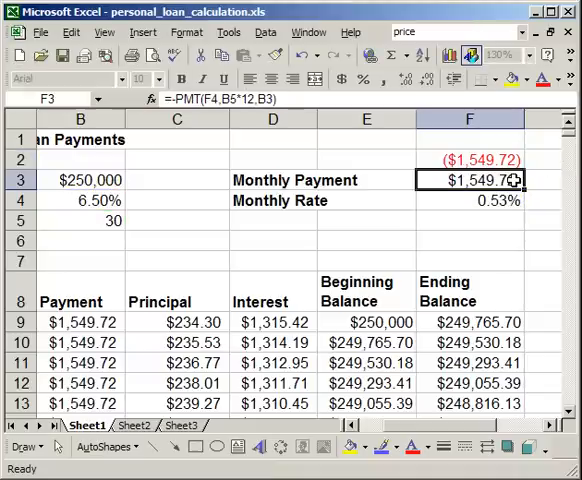
mouse_move(455, 180)
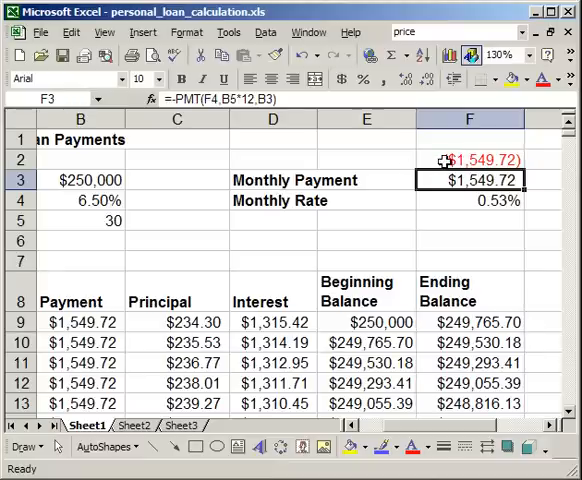
Prefix the F2 PMT formula with a minus sign to show positive $1,549.72.
double_click(470, 159)
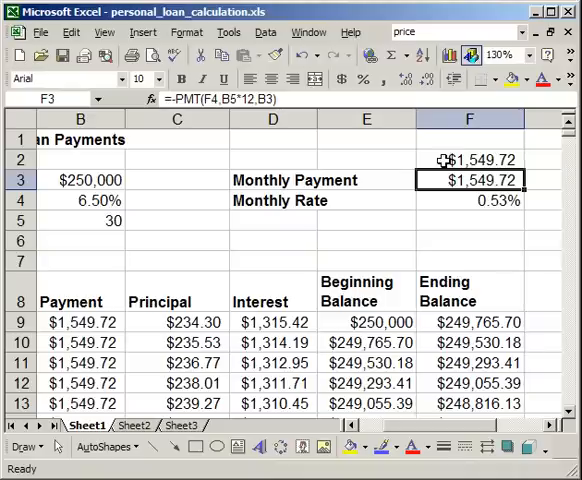
click(470, 159)
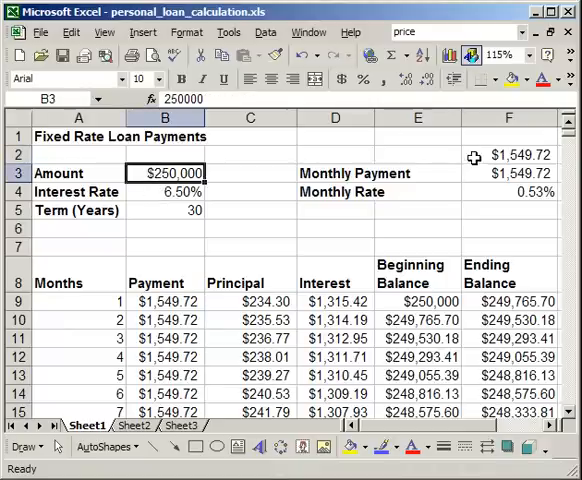
Clear F2, then set the term to 15 years and the rate to 4%.
click(509, 155)
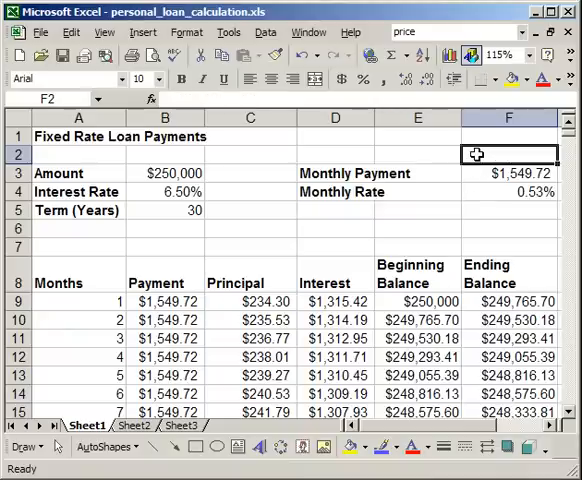
click(165, 210)
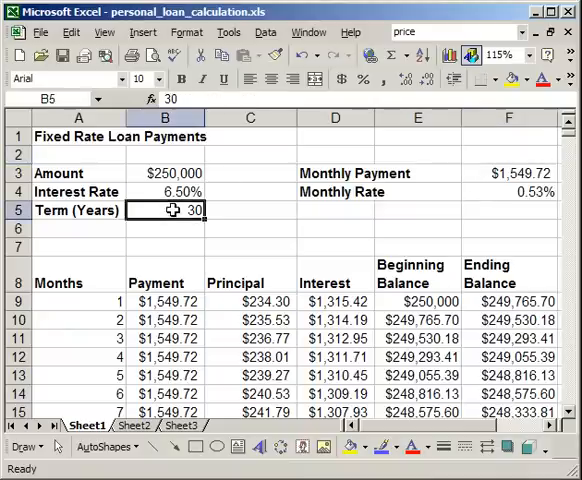
text(15)
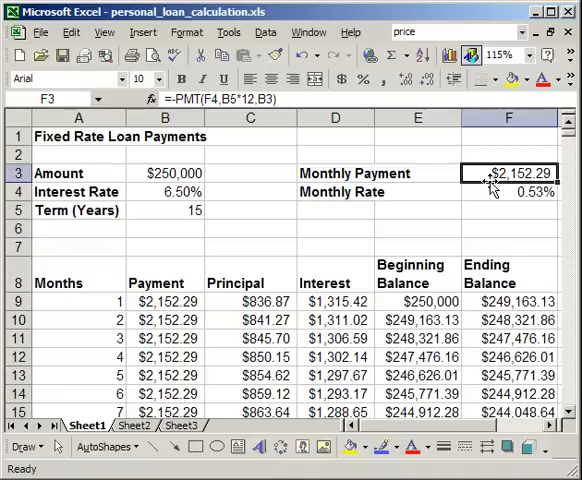
click(163, 191)
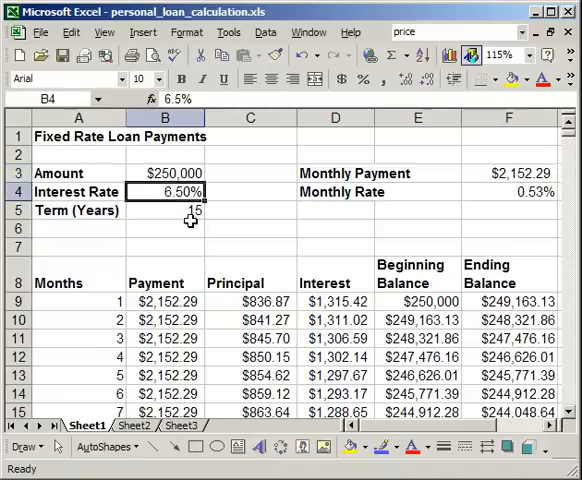
text(4%)
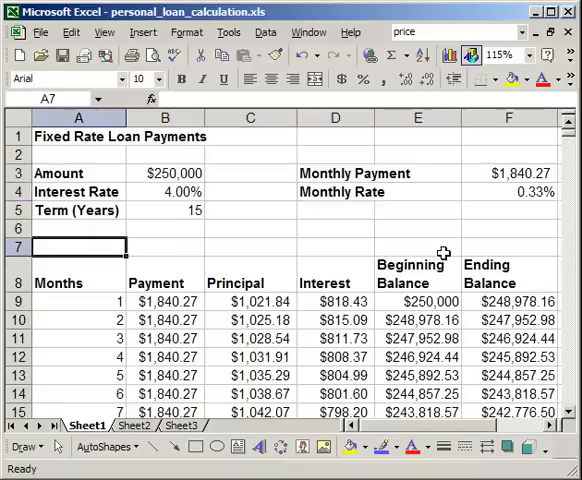
click(80, 283)
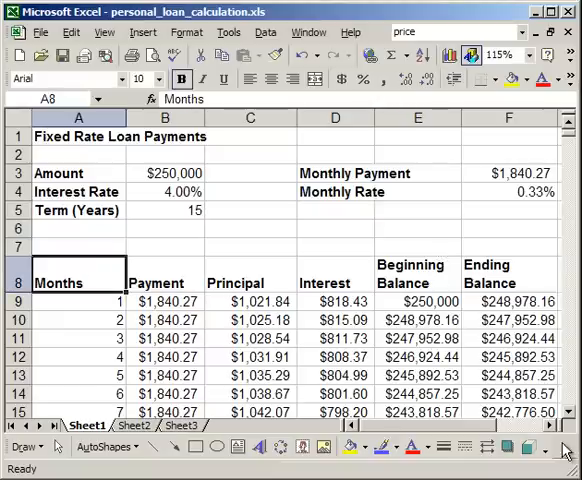
scroll(down, 3)
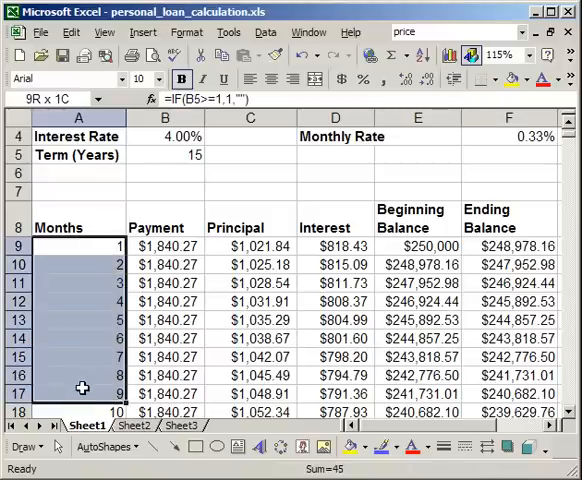
click(166, 245)
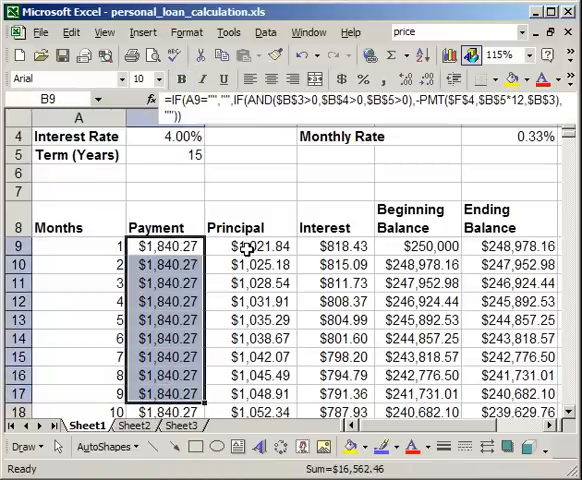
click(250, 246)
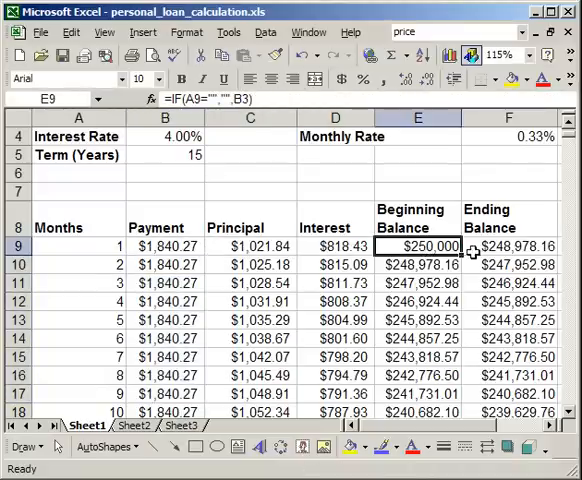
click(508, 245)
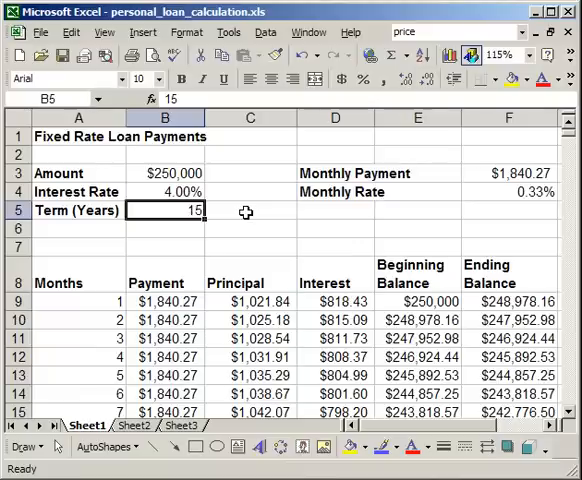
Shorten the term and confirm the schedule's last row is month 48 with $0.00 balance.
text(5)
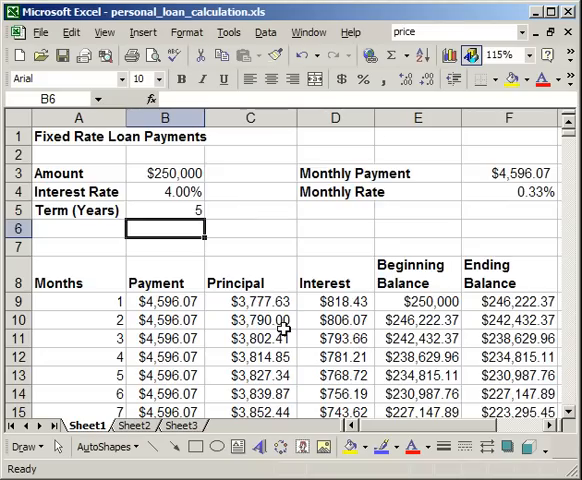
scroll(down, 3)
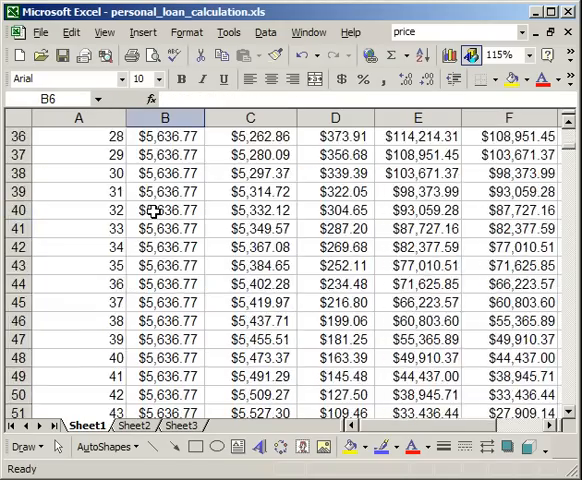
click(78, 321)
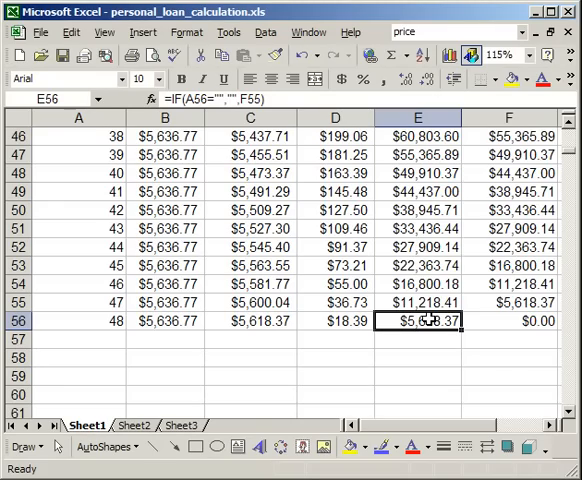
scroll(up, 3)
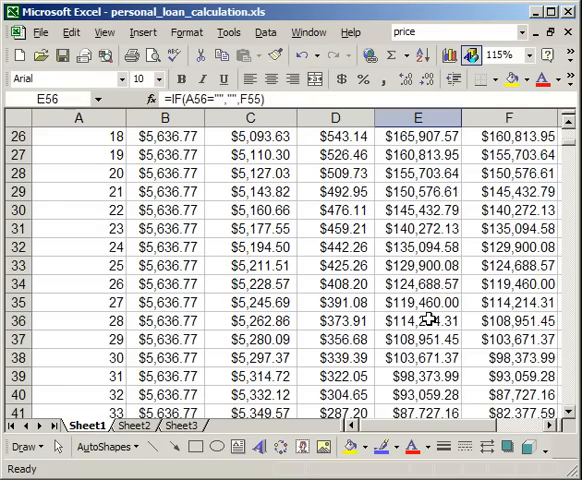